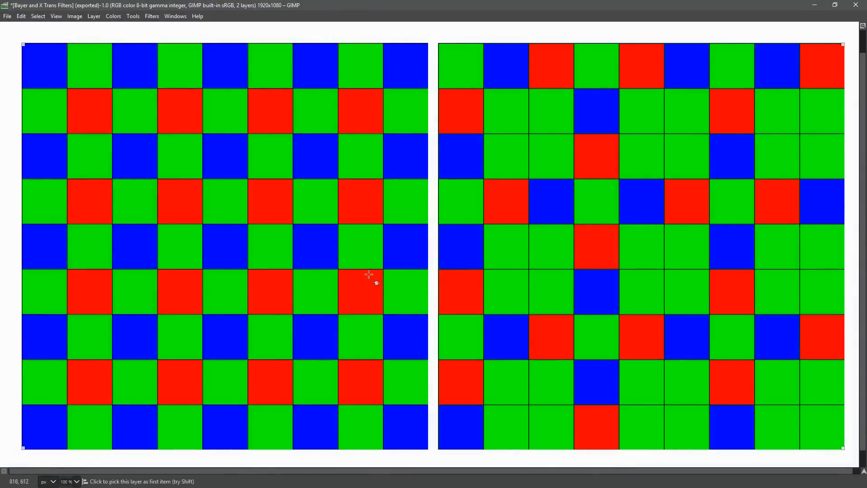
mouse_move(368, 281)
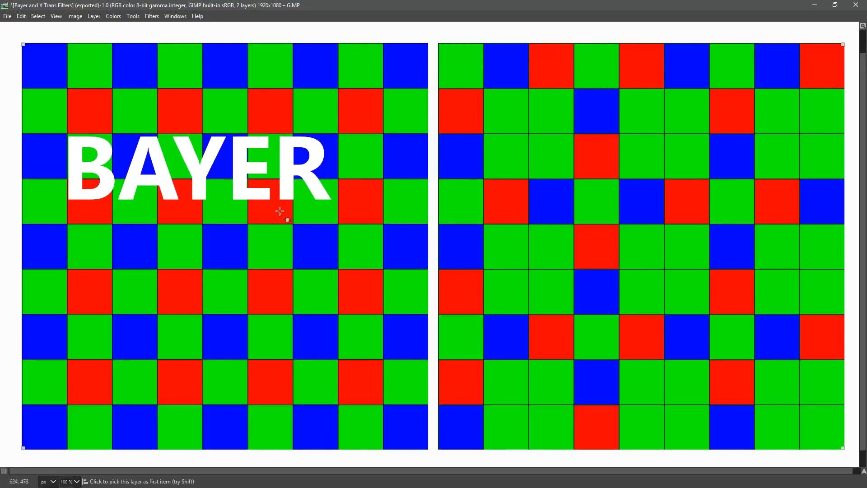
mouse_move(209, 191)
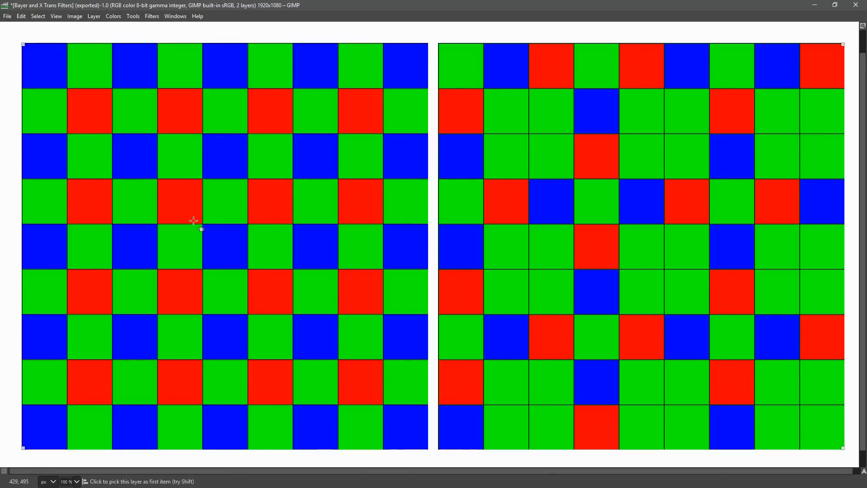
mouse_move(193, 238)
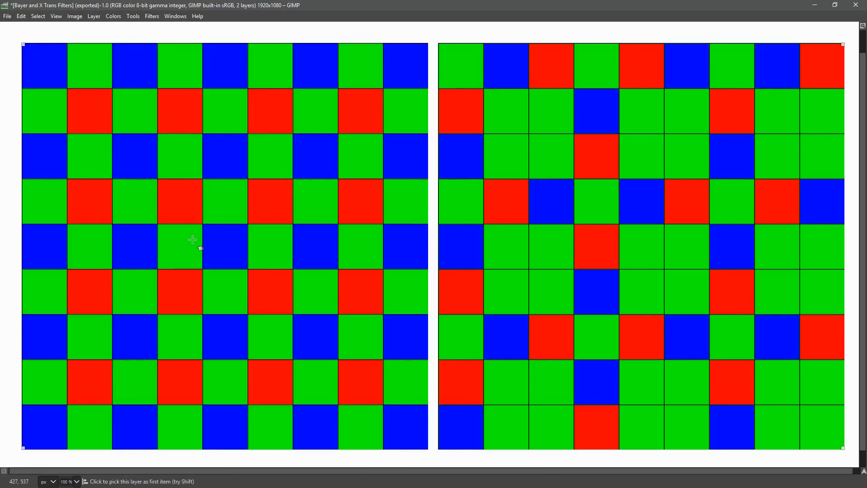
mouse_move(193, 239)
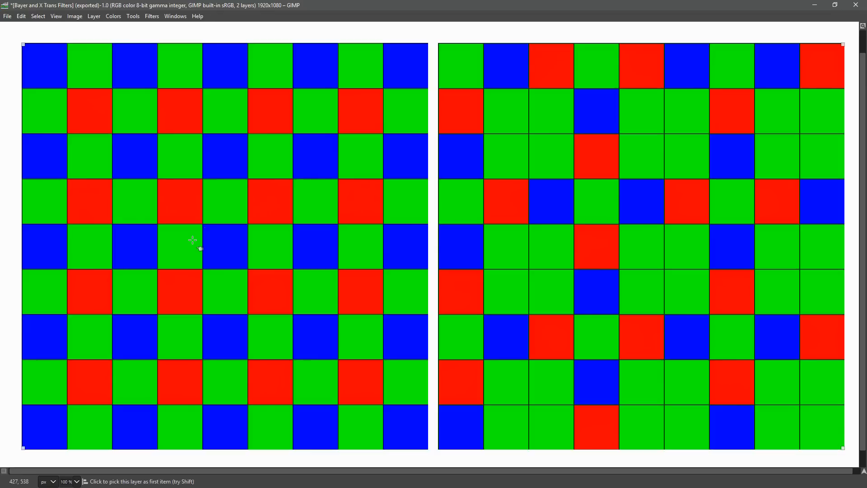
mouse_move(193, 239)
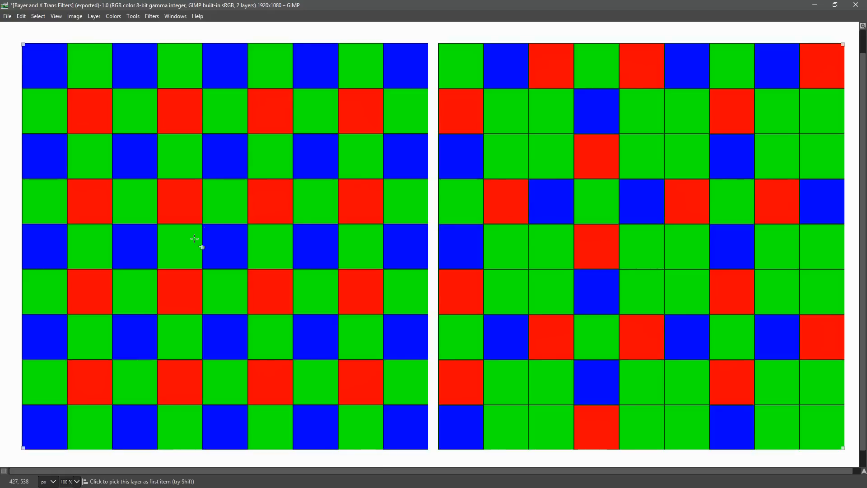
mouse_move(227, 239)
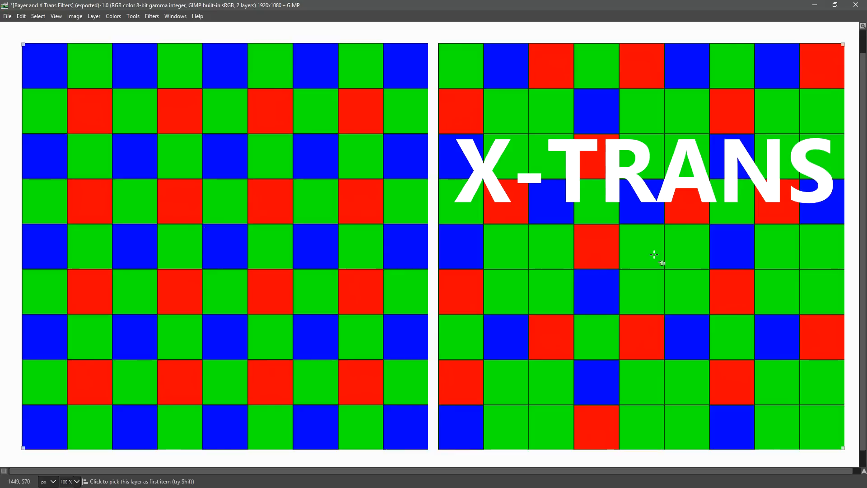
mouse_move(659, 263)
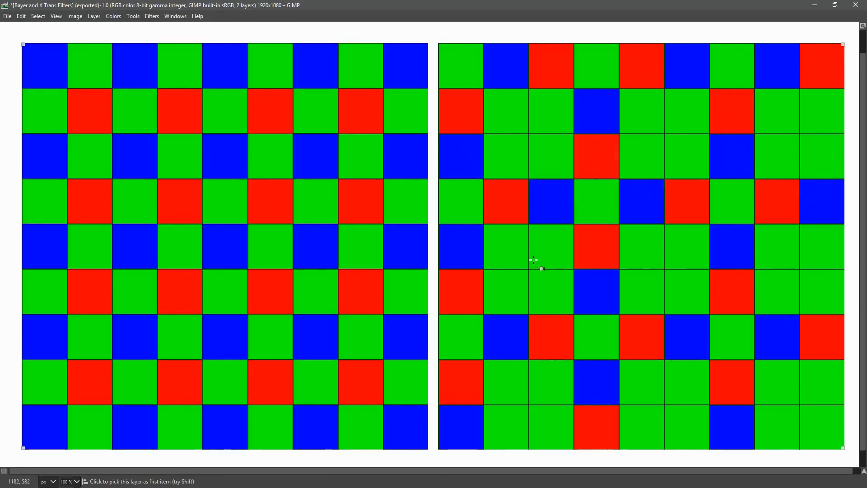
mouse_move(529, 247)
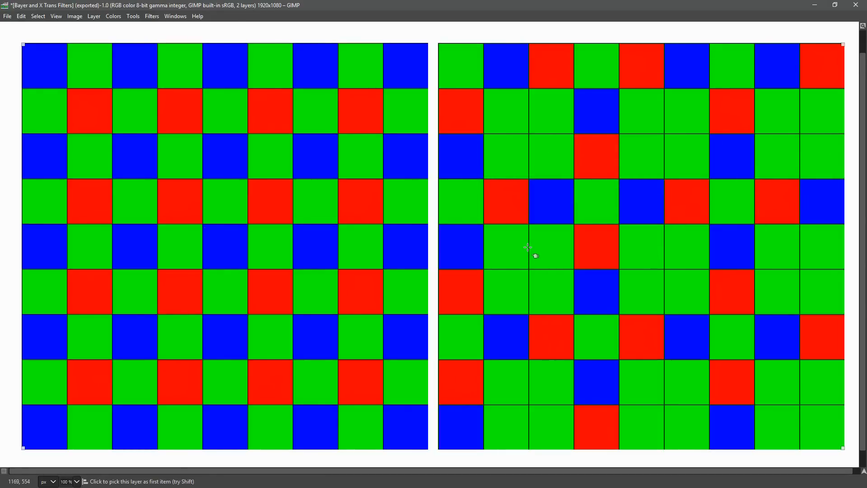
mouse_move(271, 274)
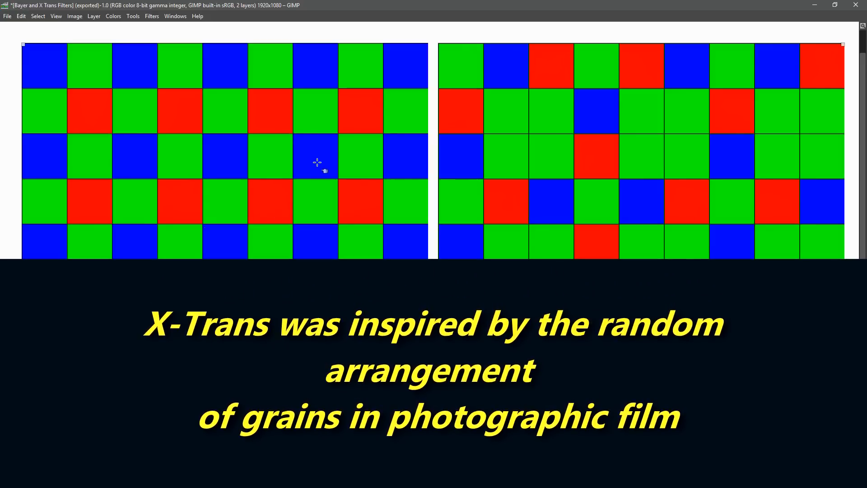
mouse_move(517, 190)
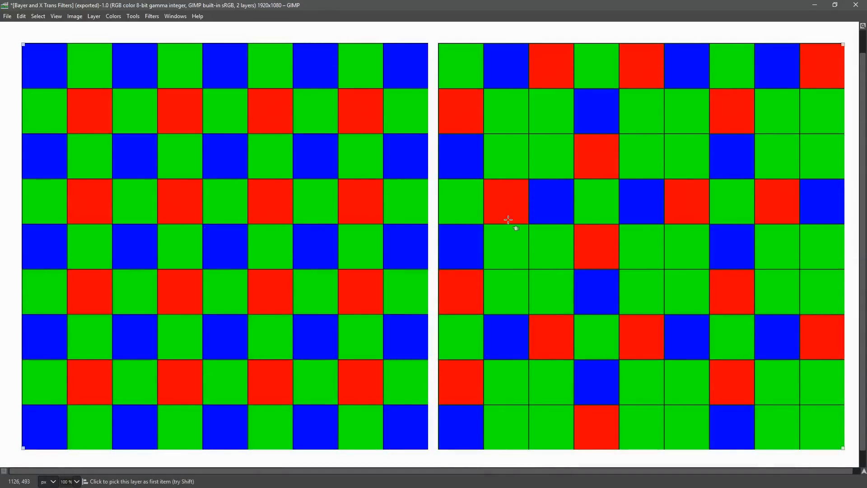
mouse_move(505, 208)
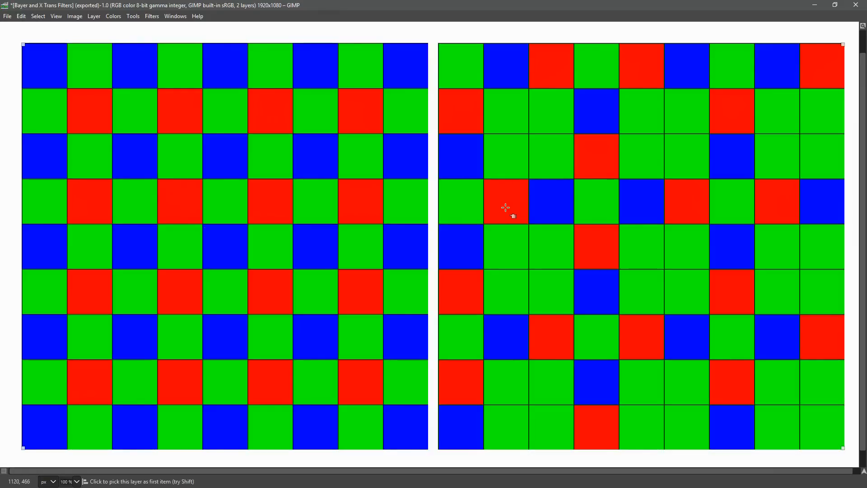
mouse_move(502, 212)
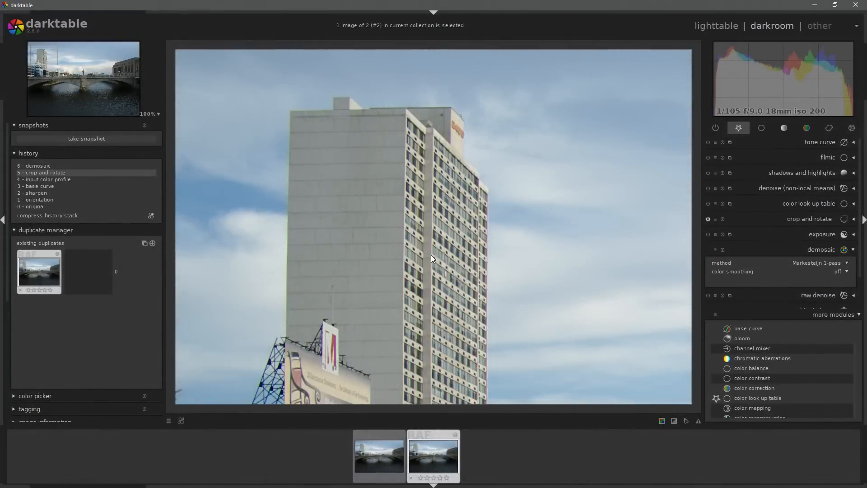
mouse_move(439, 257)
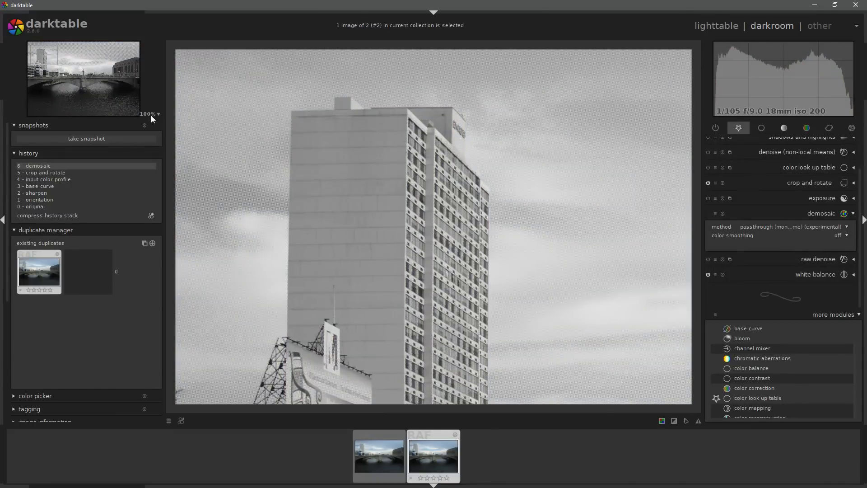
mouse_move(477, 281)
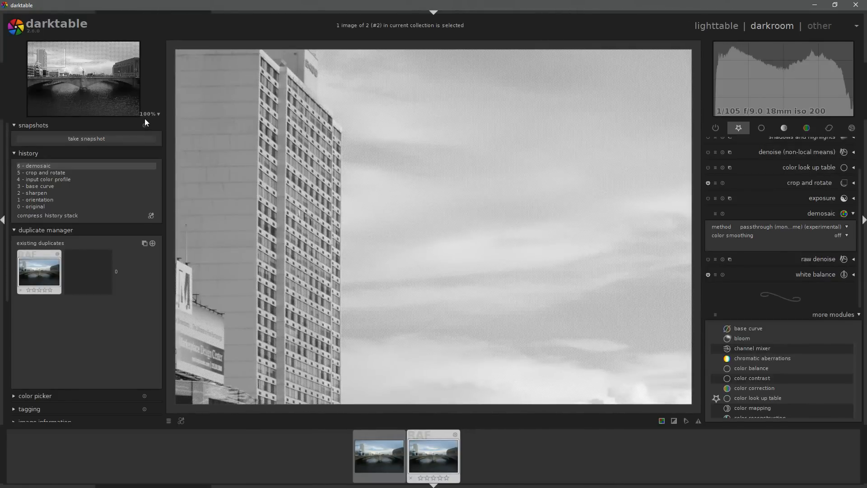
- Magnify the raw photo to 1600% from the navigation zoom list
left_click(151, 114)
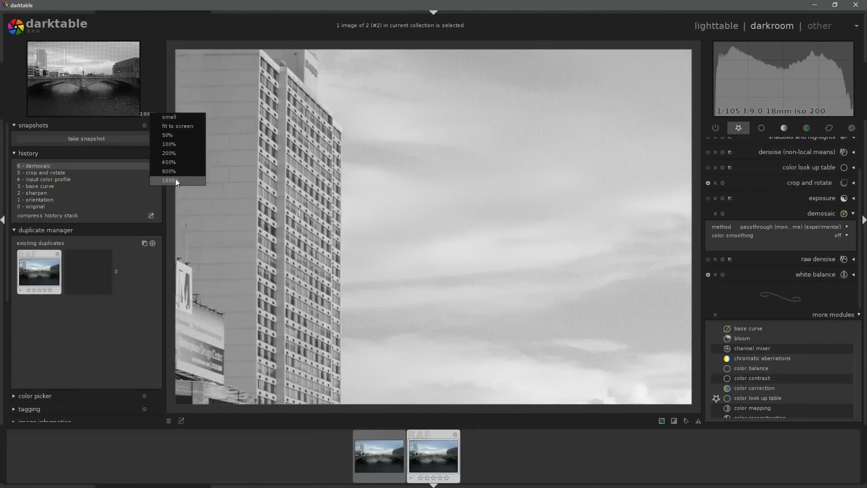
left_click(168, 180)
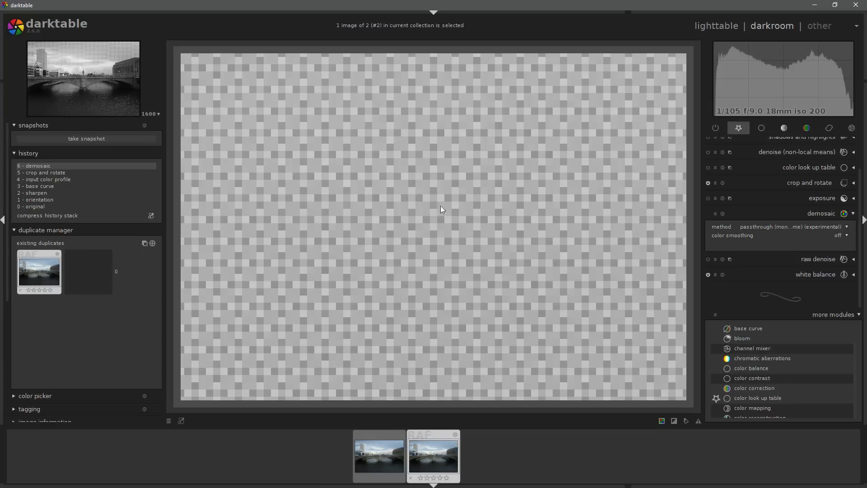
mouse_move(780, 233)
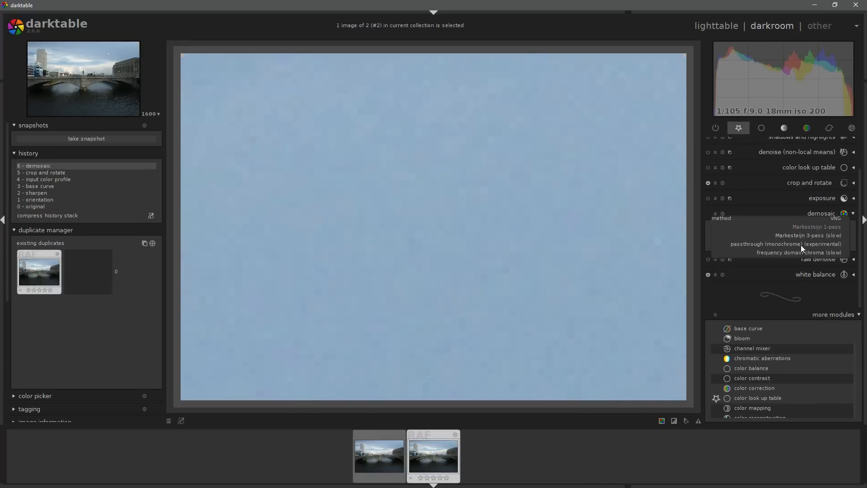
- Switch the demosaic method to Markesteijn 3-pass (slow)
left_click(794, 252)
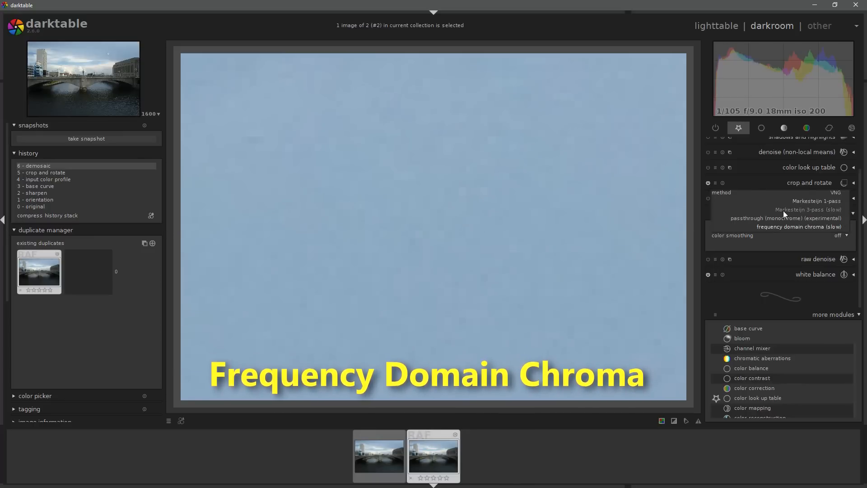
left_click(807, 208)
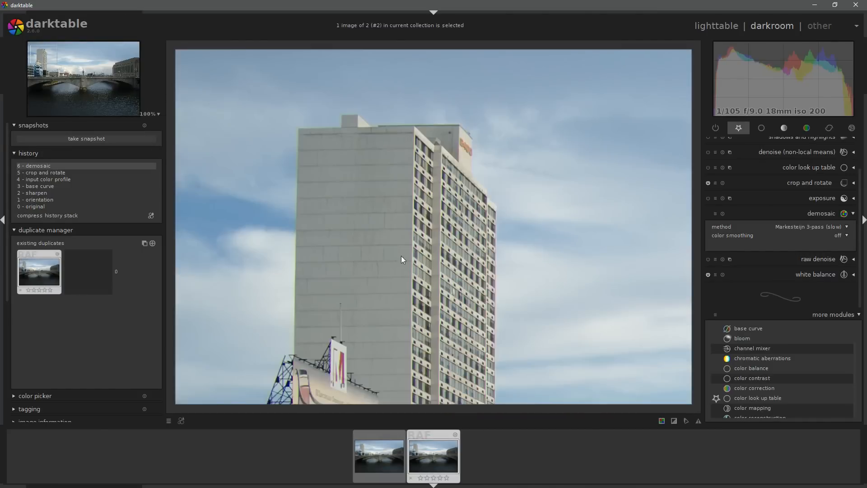
- Magnify the building photo to 1600% again to inspect the windows
left_click(149, 114)
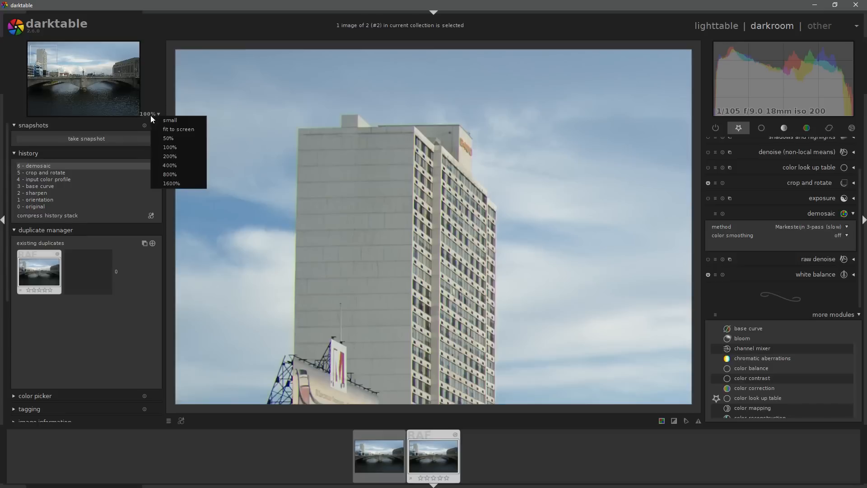
left_click(172, 183)
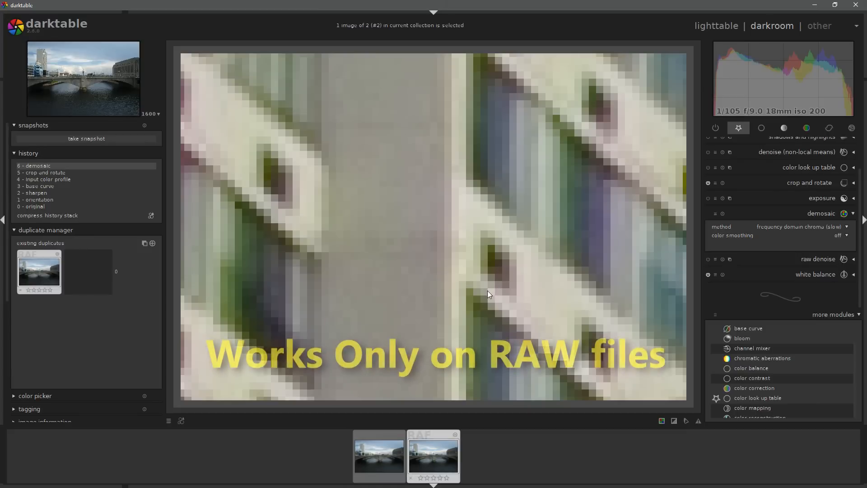